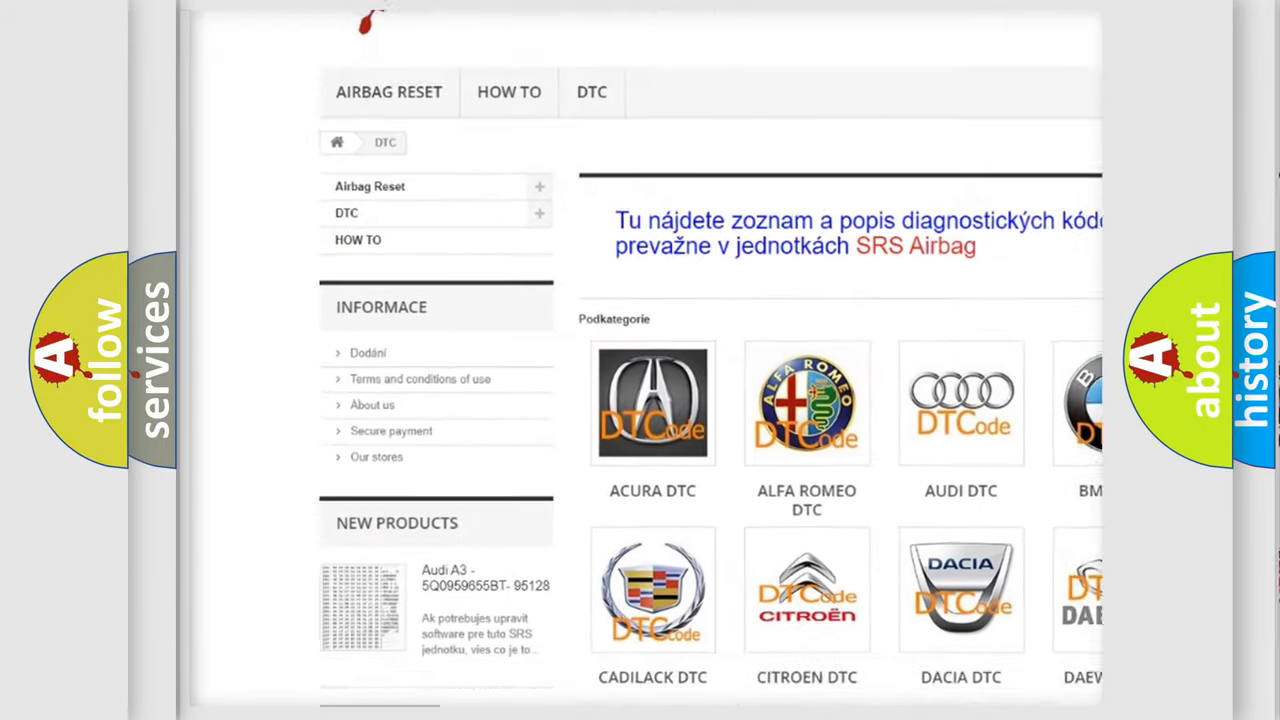
scroll(down, 3)
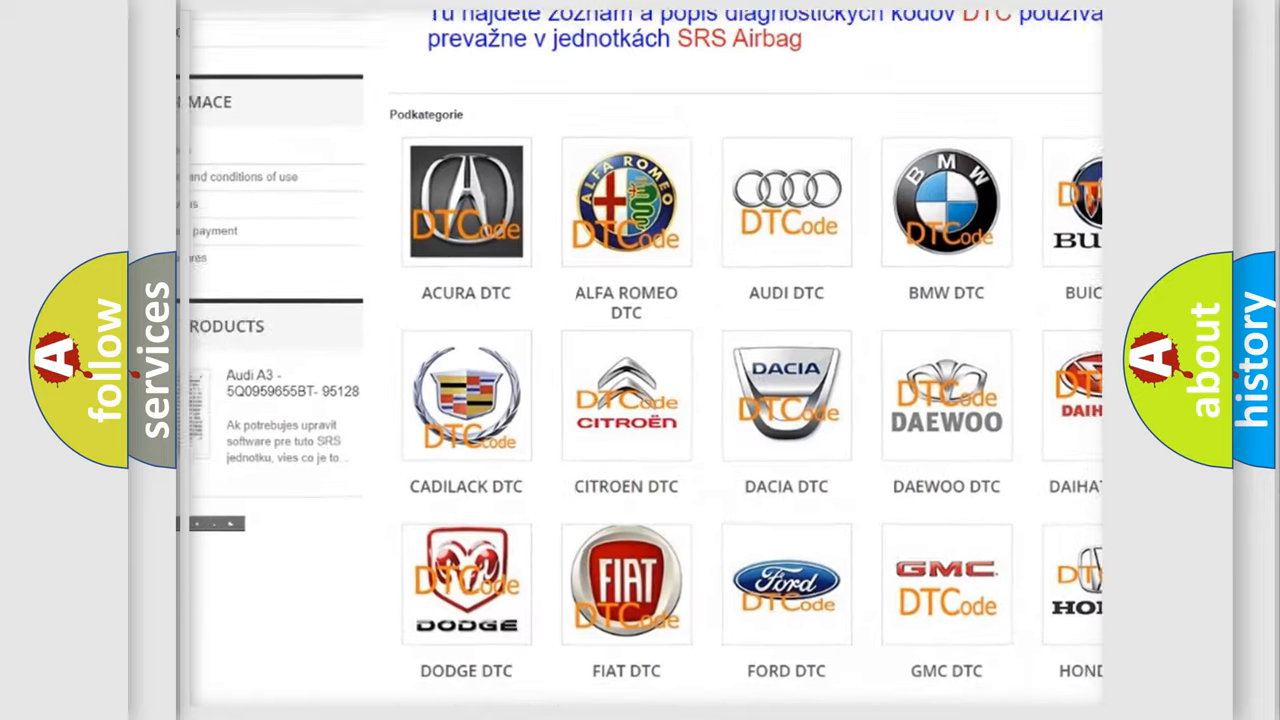
scroll(down, 3)
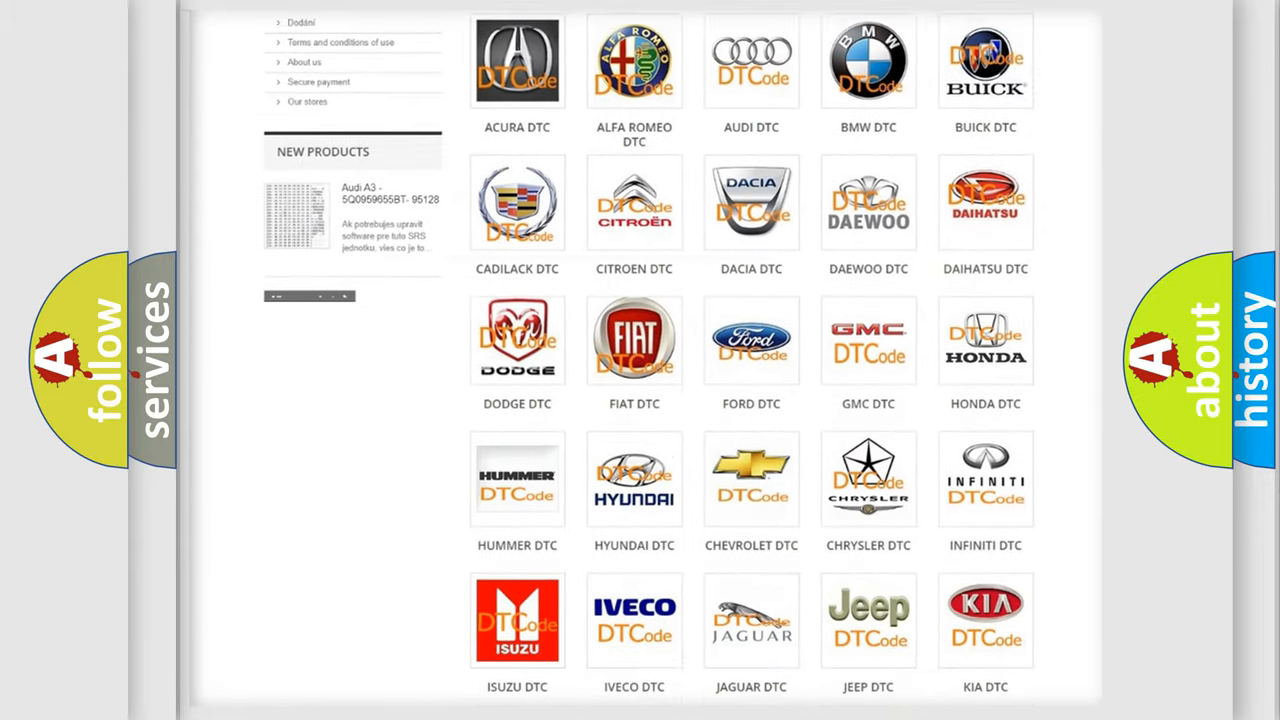
scroll(down, 3)
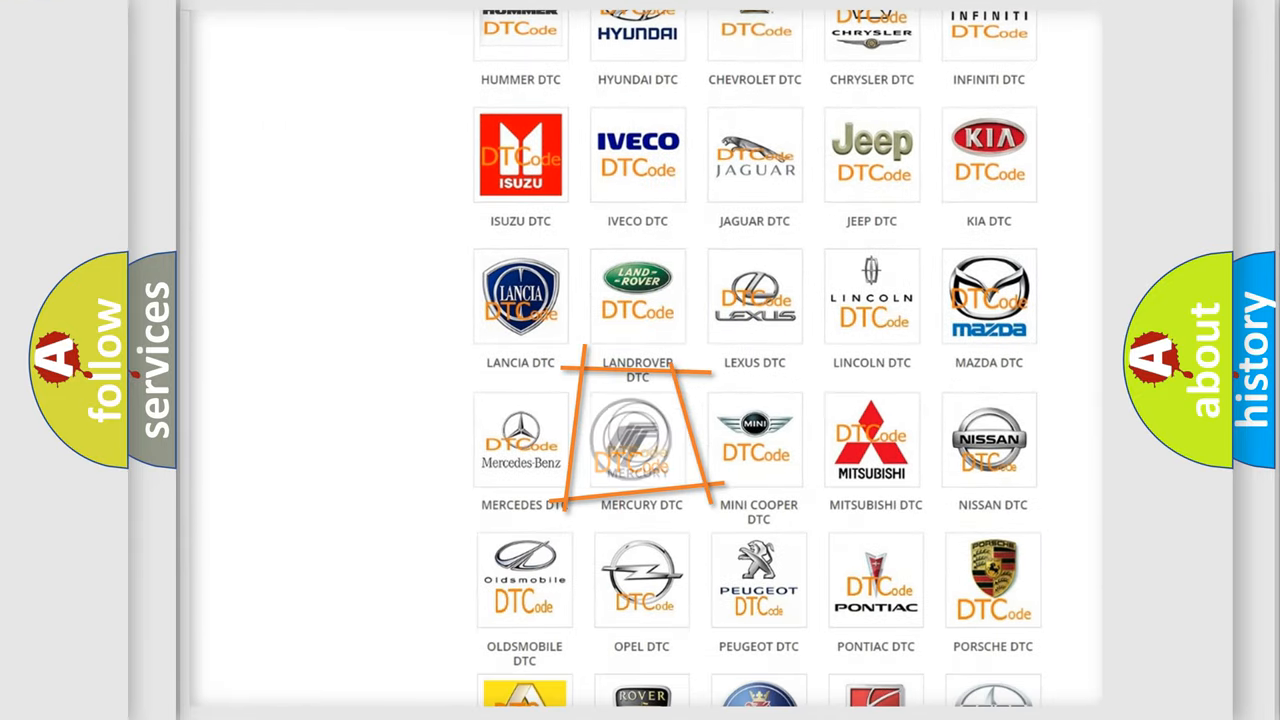